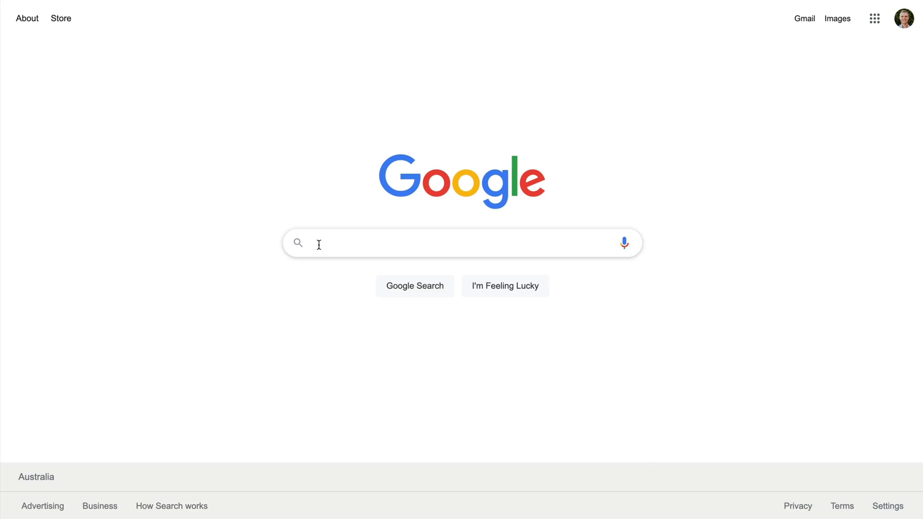
Search Google for 'flights to vancouver' and bring up the results with airline ads
{"action": "type", "text": "flights to vancouver"}
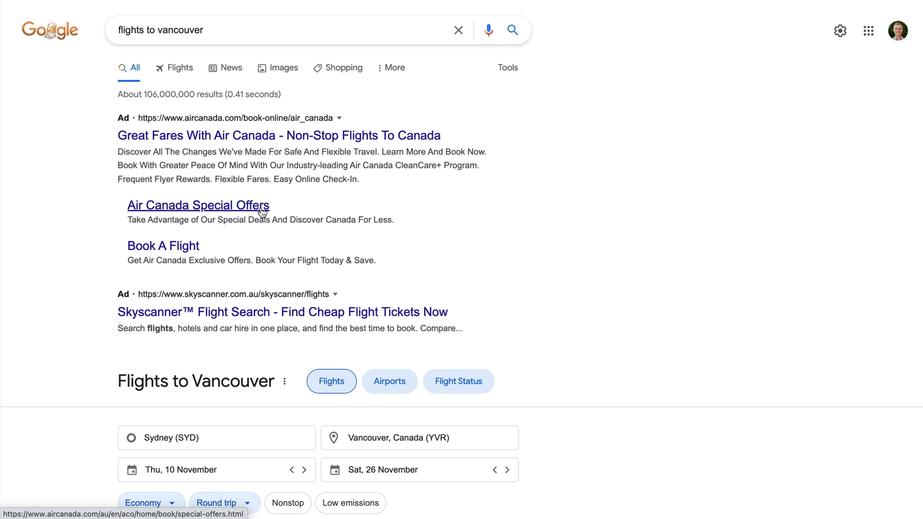
{"action": "left_click", "coordinate": [198, 204]}
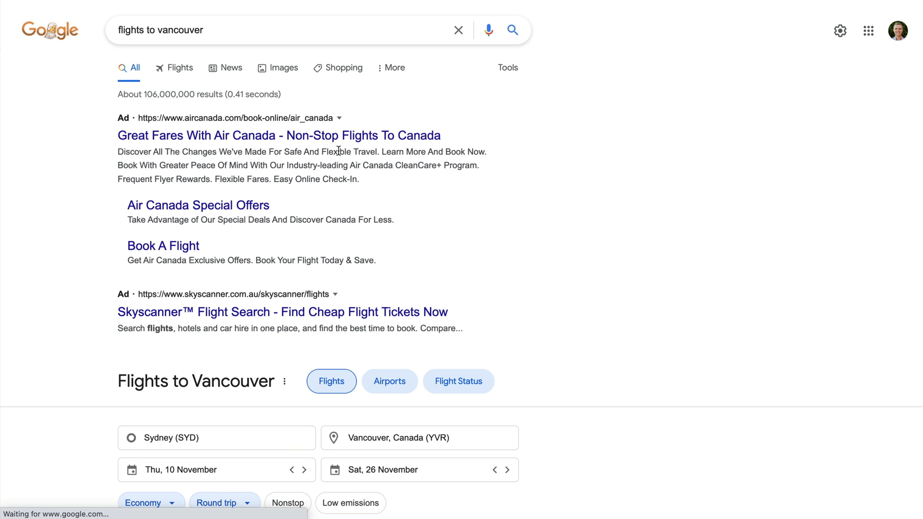
{"action": "mouse_move", "coordinate": [342, 122]}
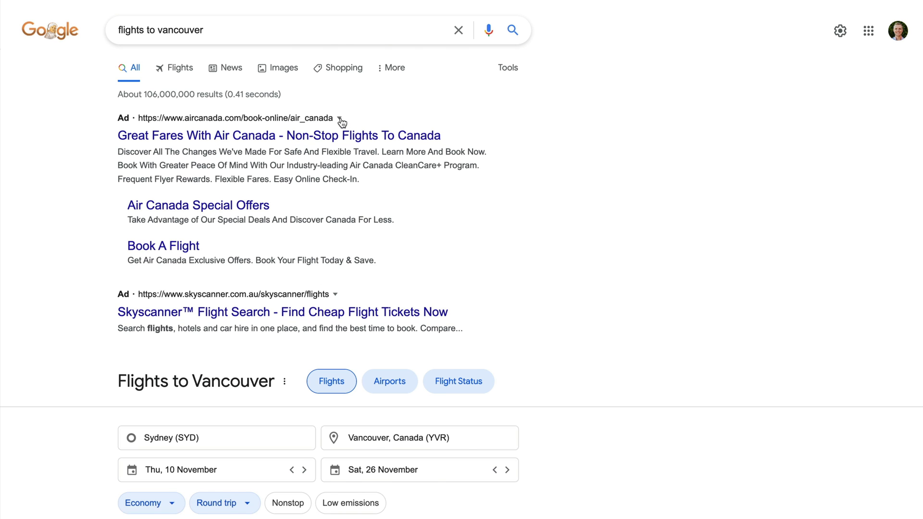
Show why the Air Canada ad appears, revealing the advertiser as Air Canada, Canada
{"action": "left_click", "coordinate": [342, 117]}
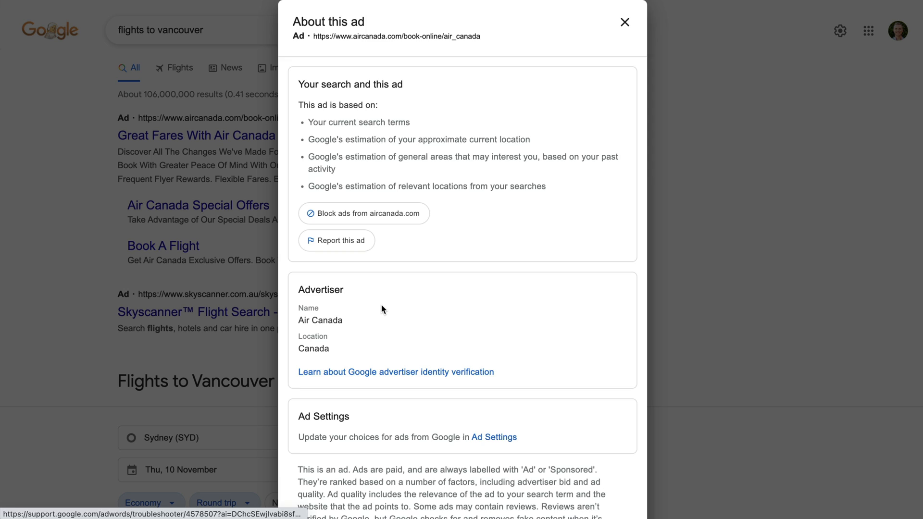
{"action": "scroll", "scroll_direction": "down", "scroll_amount": 3}
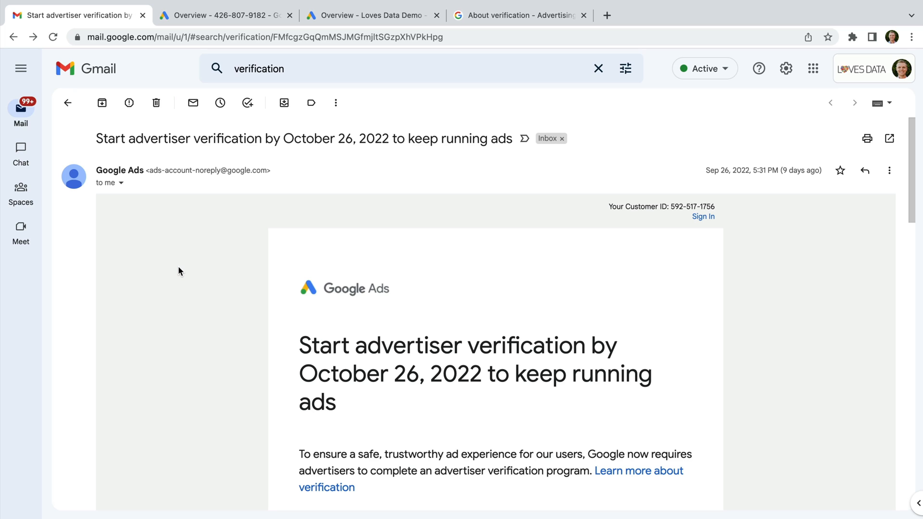
Read through the verification email down to the Start Verification button
{"action": "scroll", "scroll_direction": "down", "scroll_amount": 3}
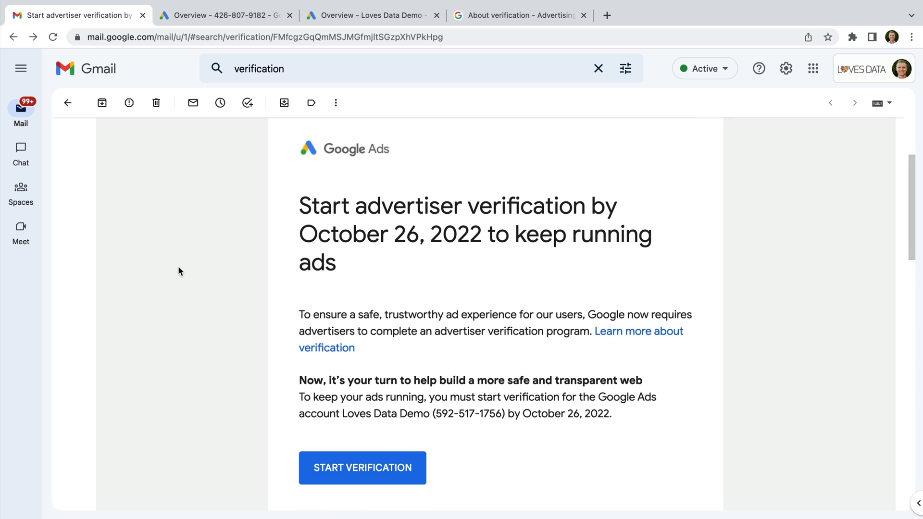
{"action": "scroll", "scroll_direction": "down", "scroll_amount": 3}
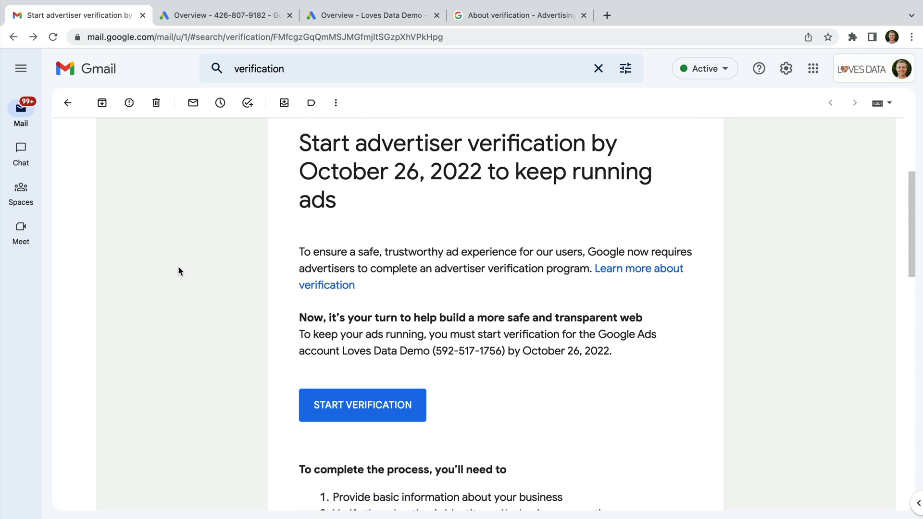
{"action": "mouse_move", "coordinate": [333, 349]}
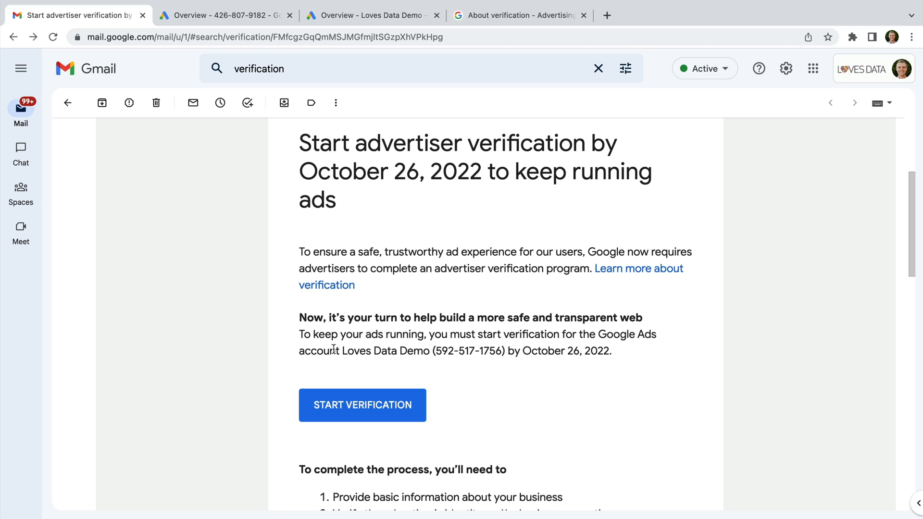
{"action": "mouse_move", "coordinate": [413, 418]}
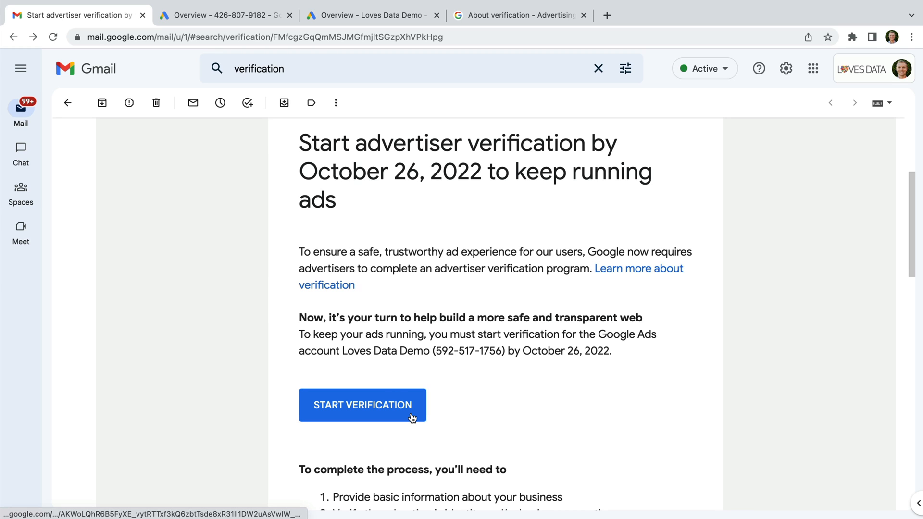
{"action": "mouse_move", "coordinate": [317, 185]}
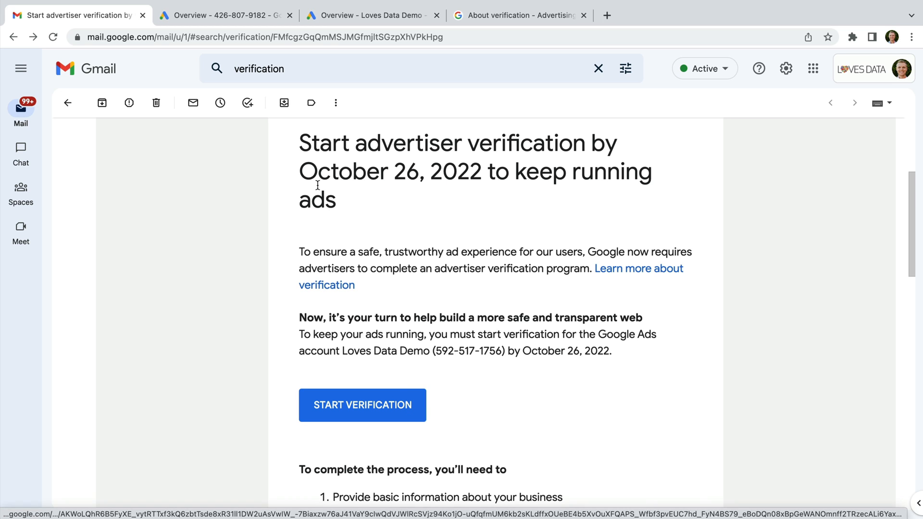
Reach Advertiser verification in the first account's billing, showing none required yet
{"action": "left_click", "coordinate": [225, 15]}
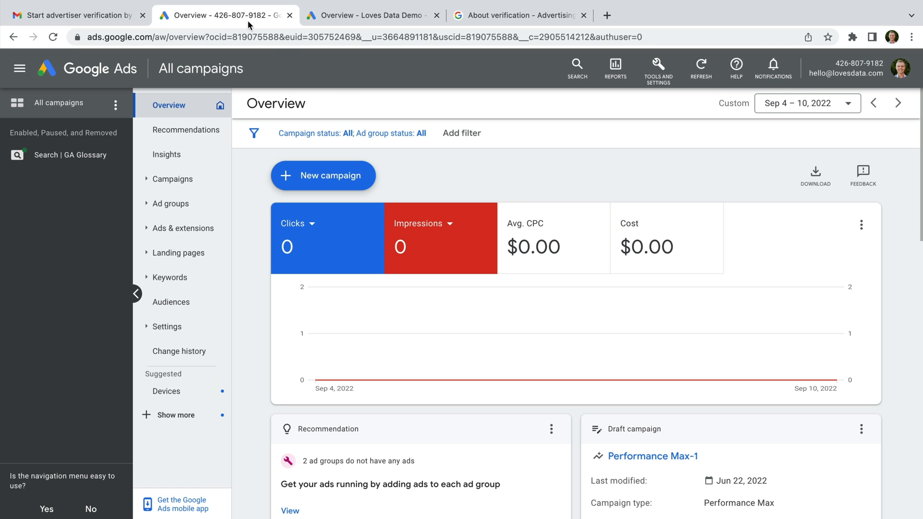
{"action": "mouse_move", "coordinate": [339, 87]}
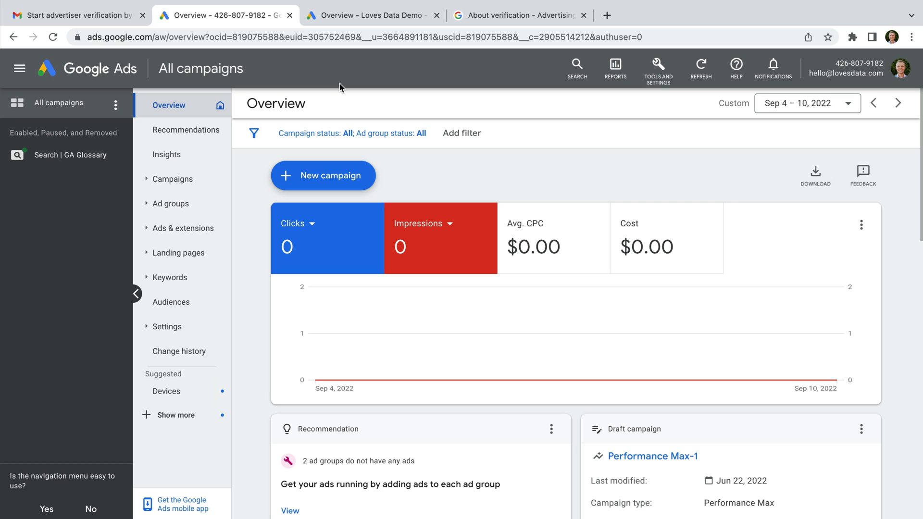
{"action": "mouse_move", "coordinate": [657, 67]}
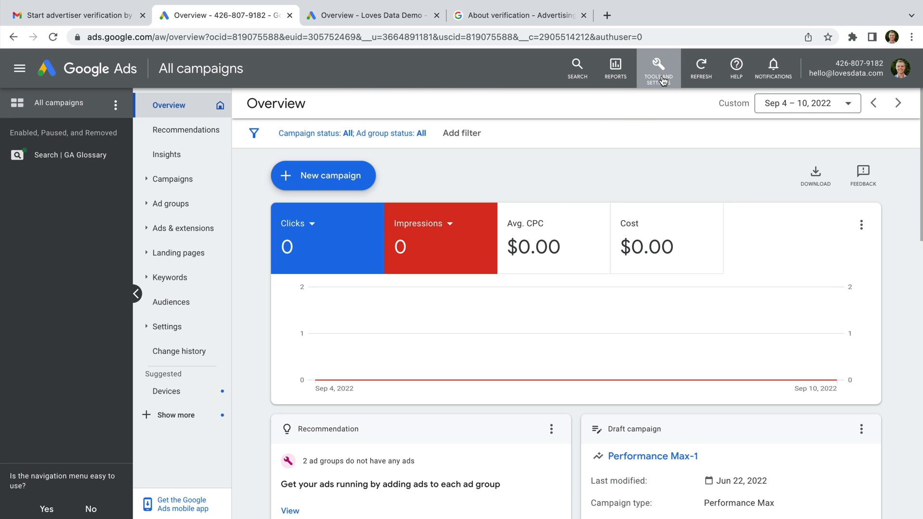
{"action": "left_click", "coordinate": [657, 66]}
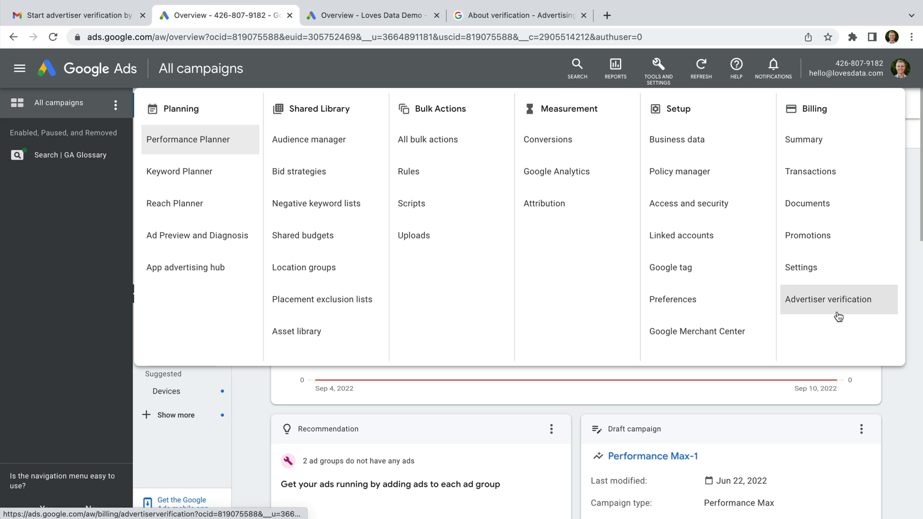
{"action": "left_click", "coordinate": [827, 299]}
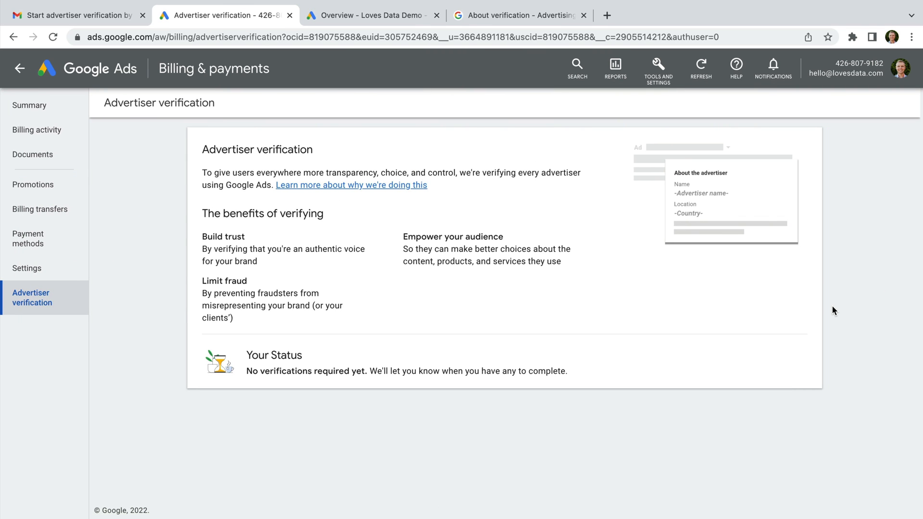
{"action": "mouse_move", "coordinate": [583, 336]}
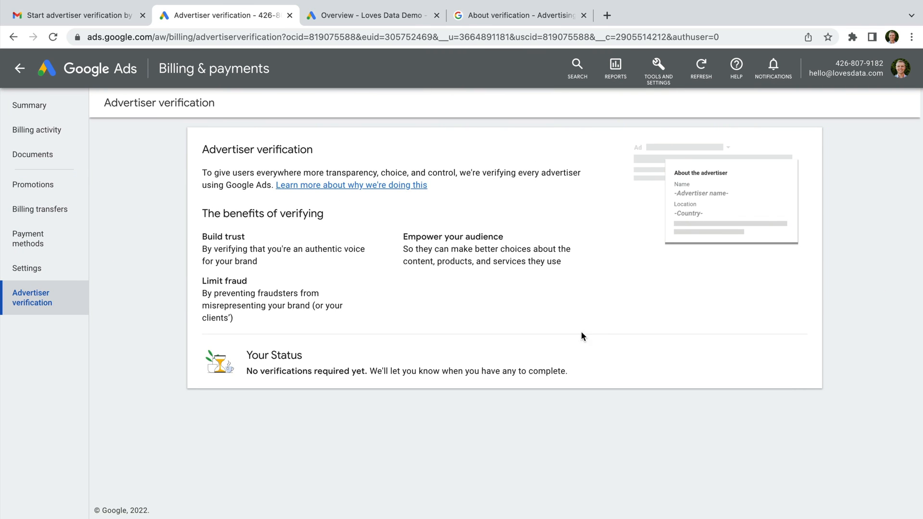
{"action": "mouse_move", "coordinate": [296, 383]}
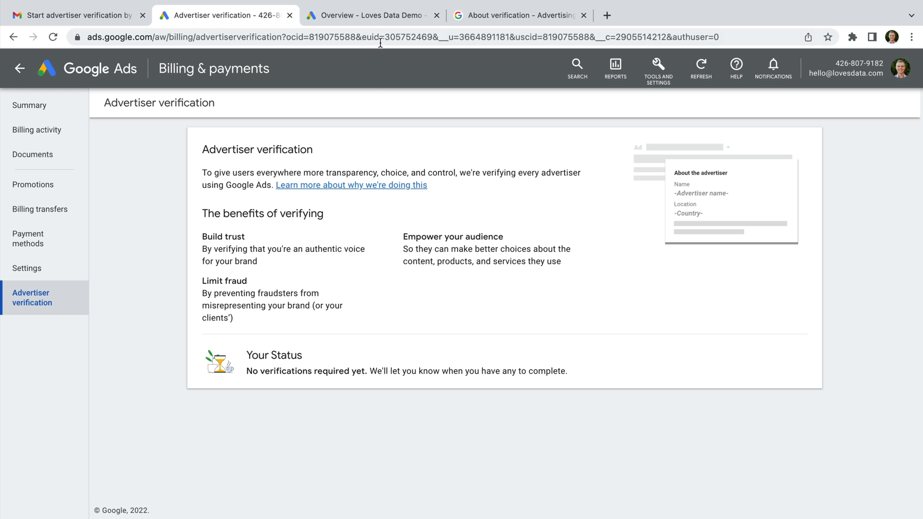
Reach Advertiser verification for Loves Data Demo, showing the Oct 26, 2022 deadline
{"action": "left_click", "coordinate": [373, 14]}
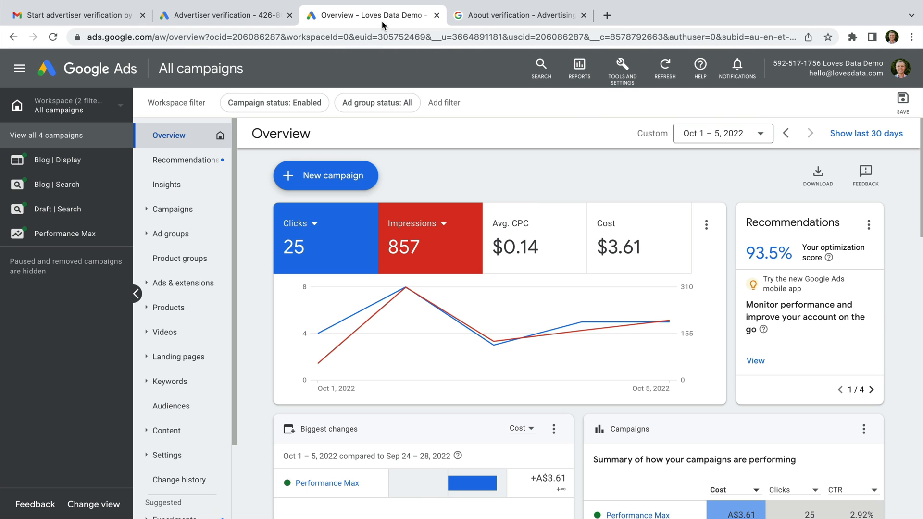
{"action": "left_click", "coordinate": [621, 68]}
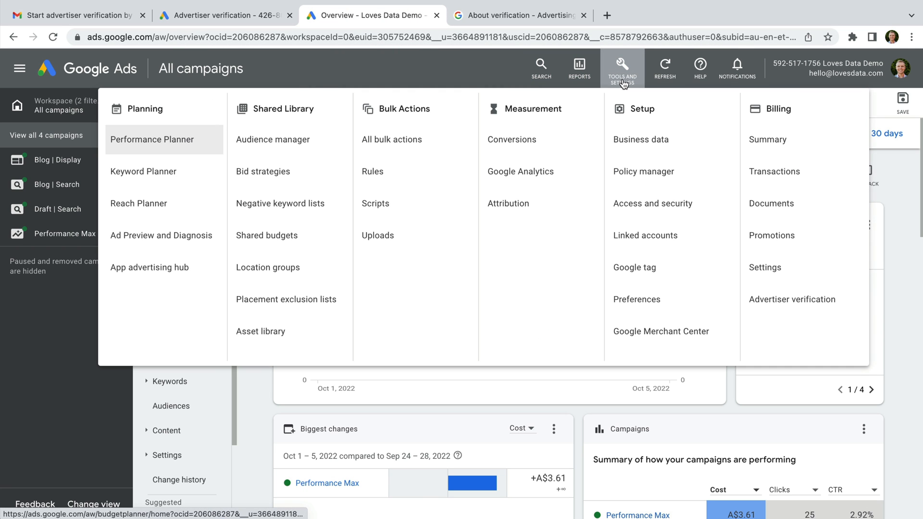
{"action": "mouse_move", "coordinate": [791, 299]}
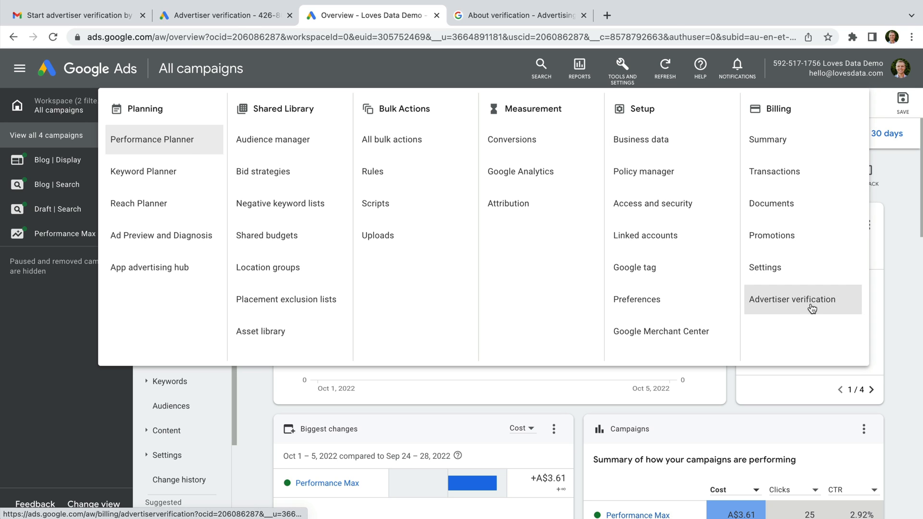
{"action": "left_click", "coordinate": [792, 299]}
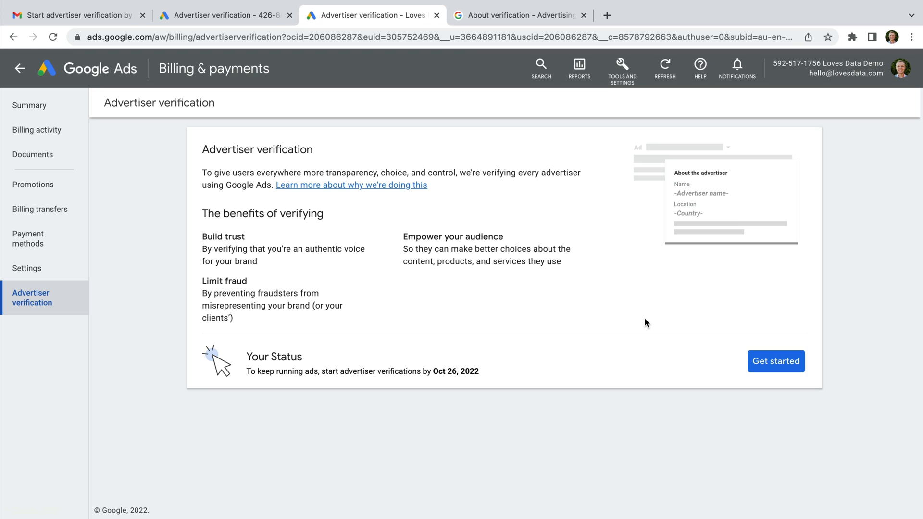
{"action": "mouse_move", "coordinate": [300, 384]}
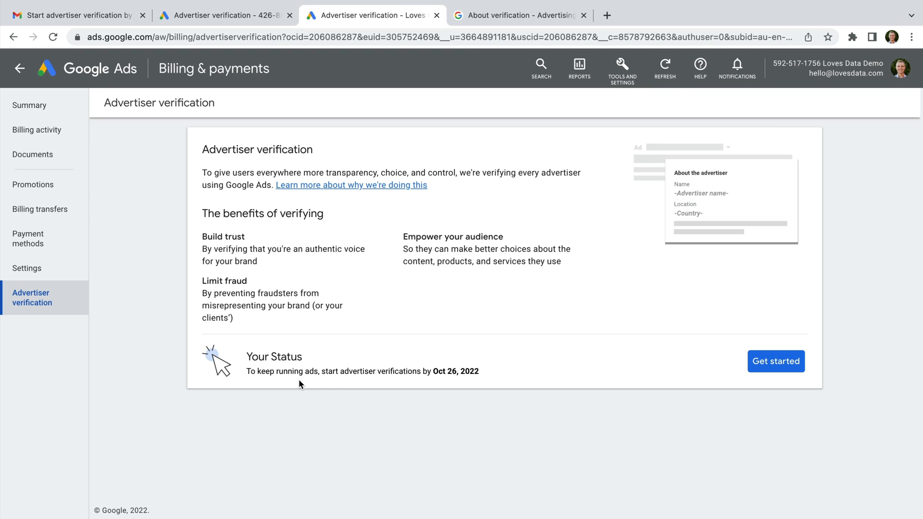
{"action": "mouse_move", "coordinate": [740, 361]}
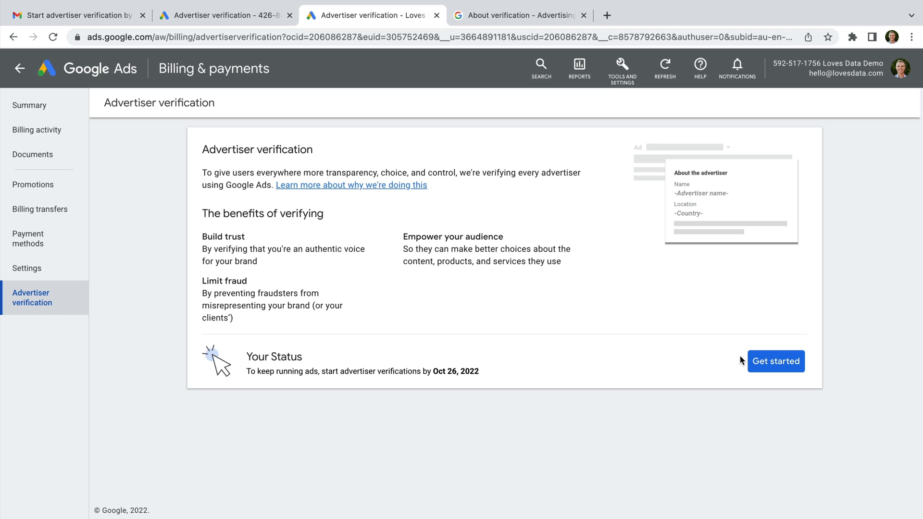
Begin the questionnaire and answer Yes to advertising agency, verifying My agency
{"action": "left_click", "coordinate": [775, 360]}
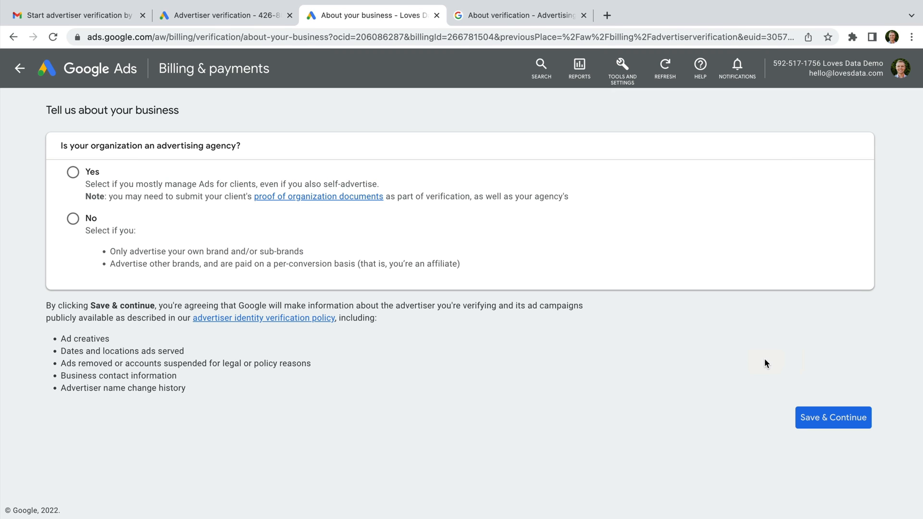
{"action": "mouse_move", "coordinate": [222, 176]}
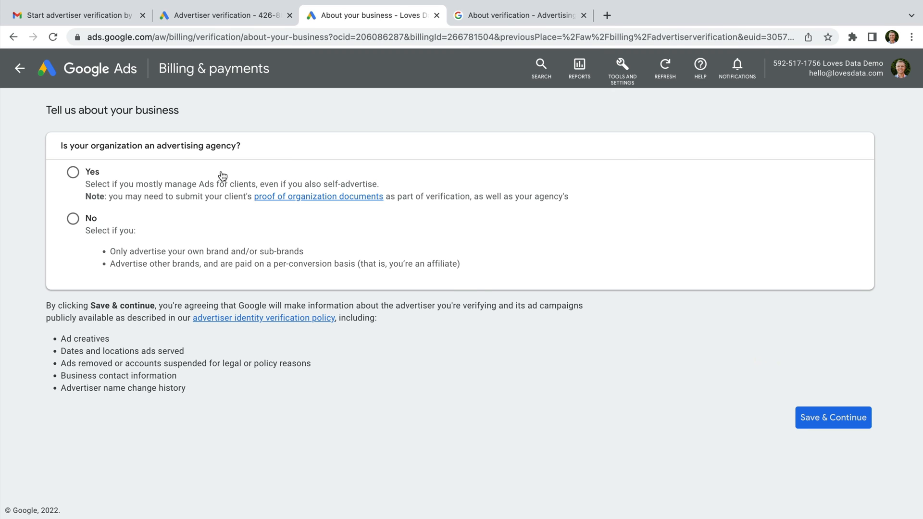
{"action": "mouse_move", "coordinate": [111, 219]}
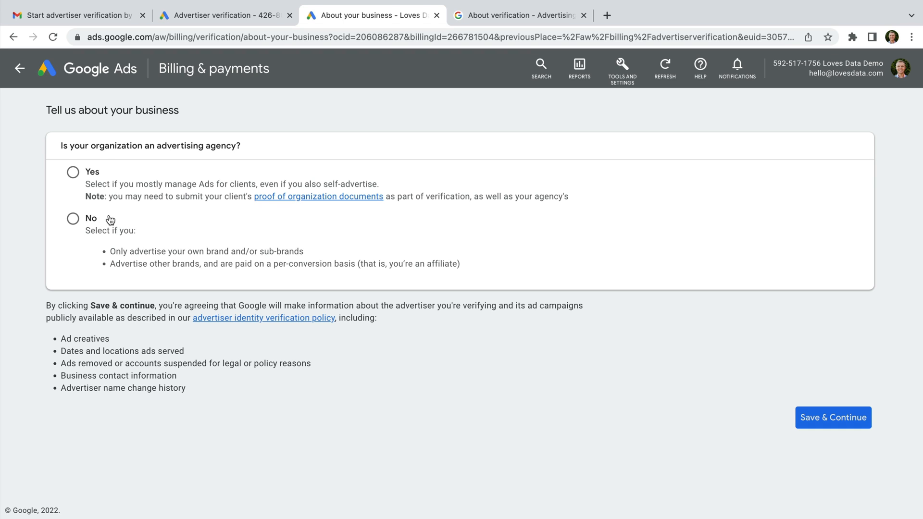
{"action": "mouse_move", "coordinate": [108, 223]}
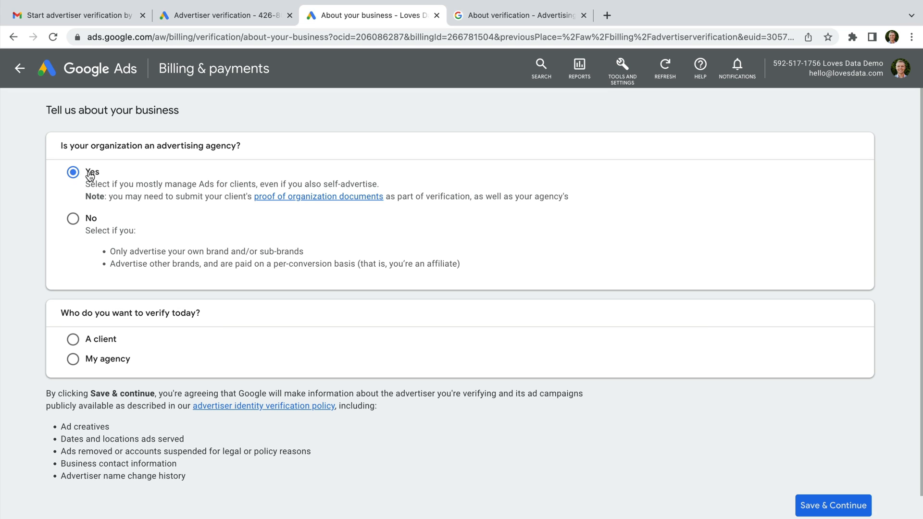
{"action": "mouse_move", "coordinate": [186, 309]}
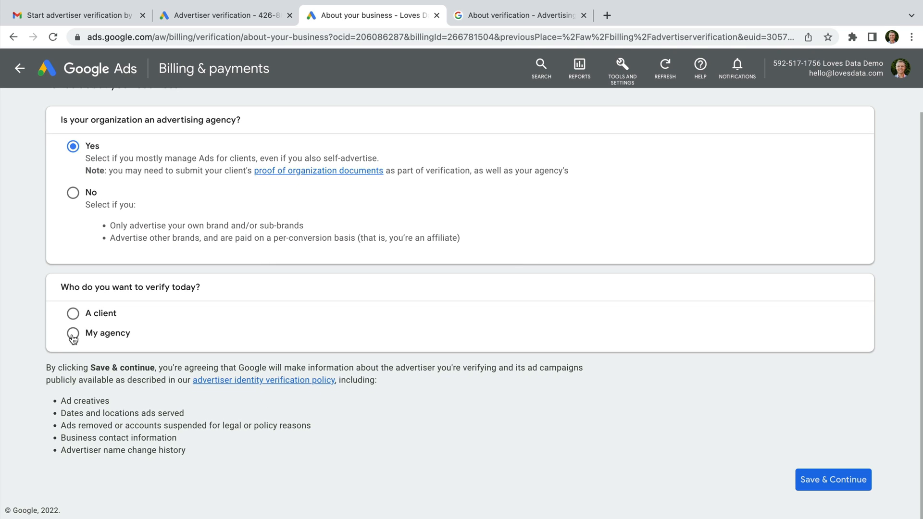
{"action": "left_click", "coordinate": [72, 333]}
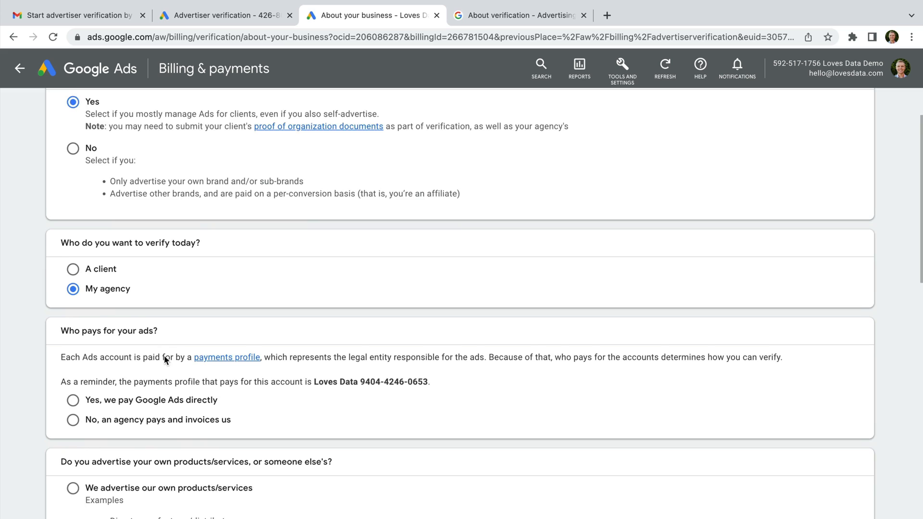
Answer that the agency pays Google Ads directly and advertises its own products
{"action": "scroll", "scroll_direction": "down", "scroll_amount": 3}
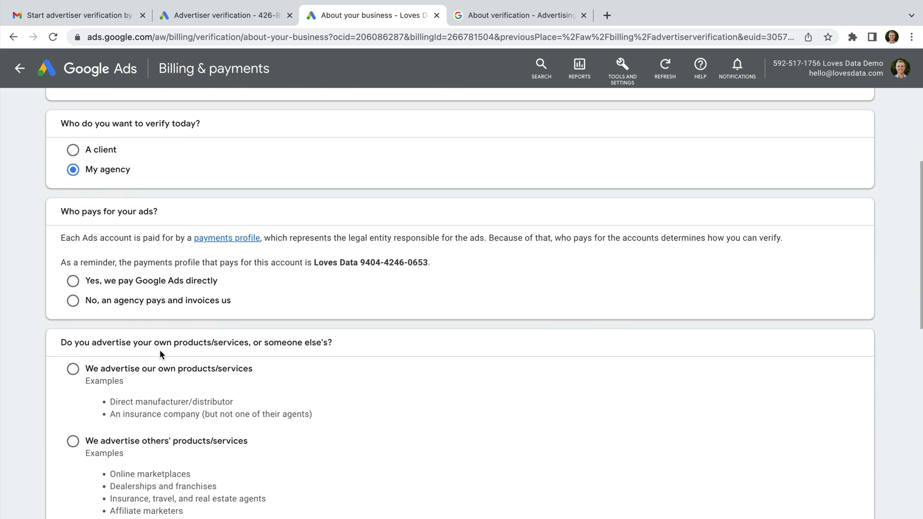
{"action": "mouse_move", "coordinate": [125, 324]}
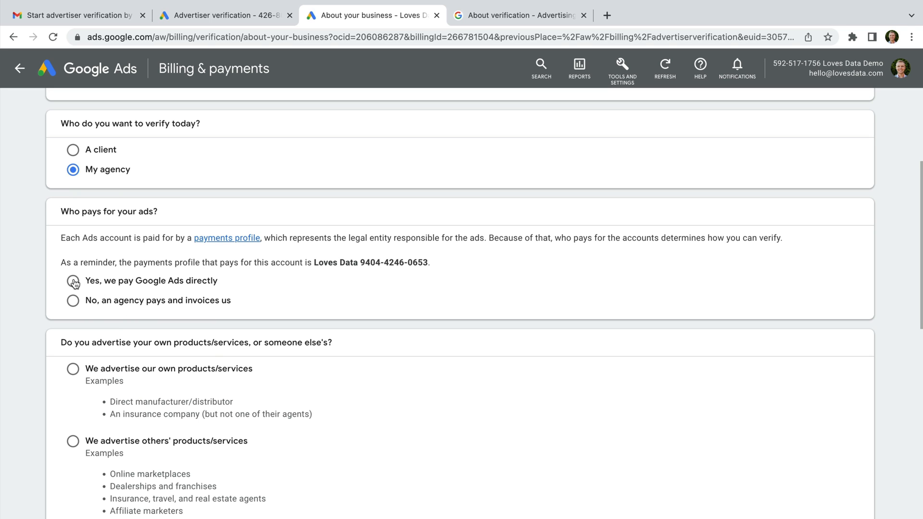
{"action": "left_click", "coordinate": [72, 281]}
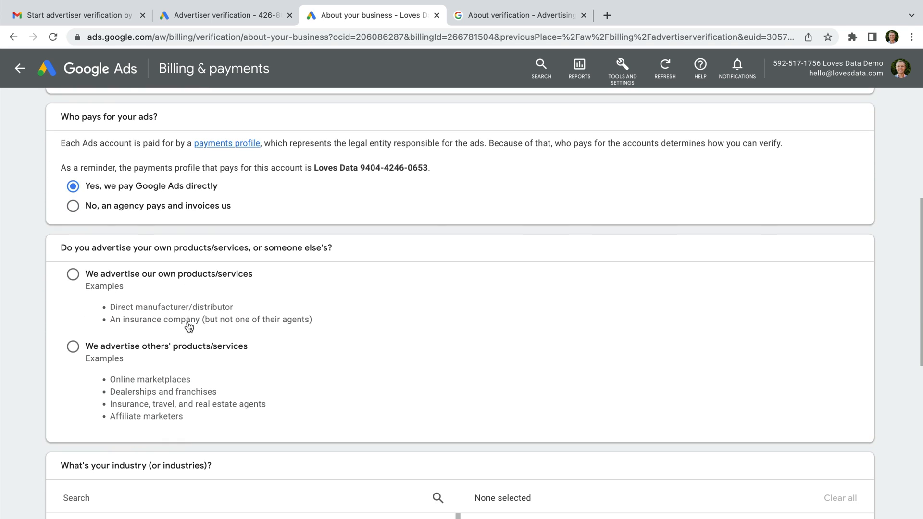
{"action": "mouse_move", "coordinate": [136, 301]}
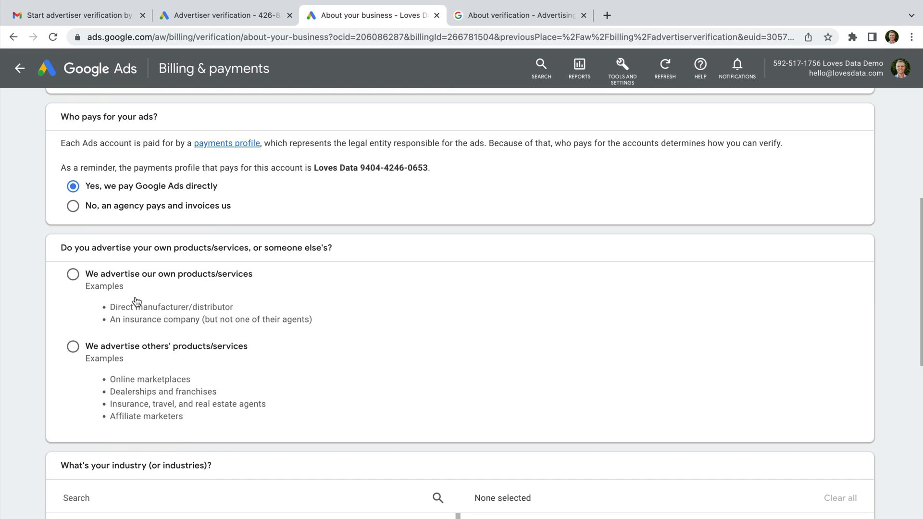
{"action": "mouse_move", "coordinate": [145, 365]}
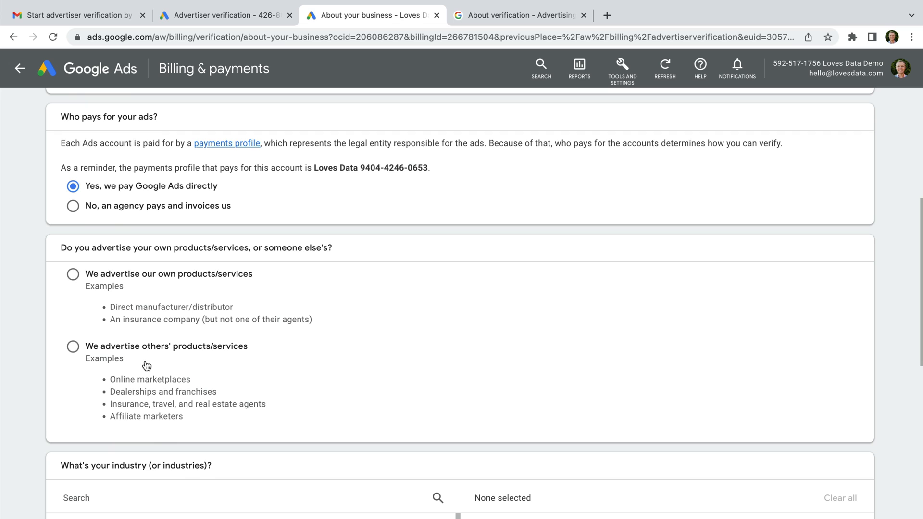
{"action": "mouse_move", "coordinate": [86, 279]}
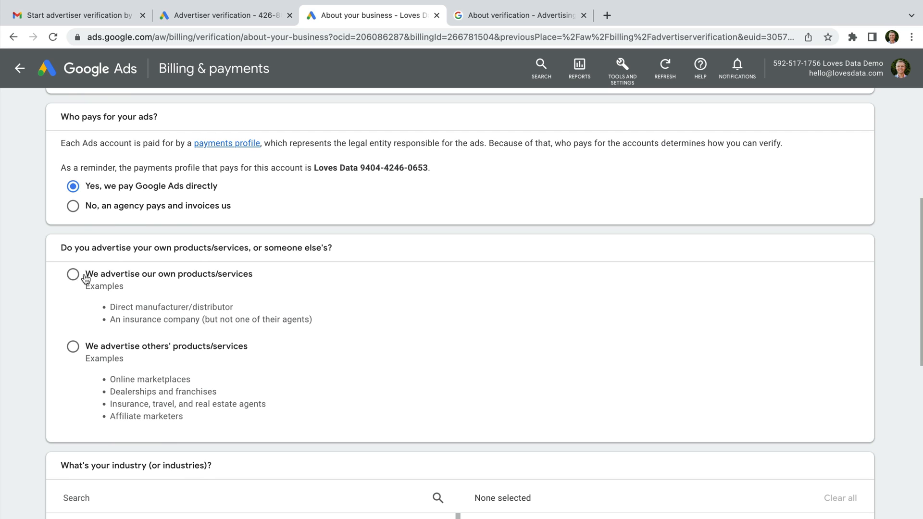
{"action": "left_click", "coordinate": [72, 274]}
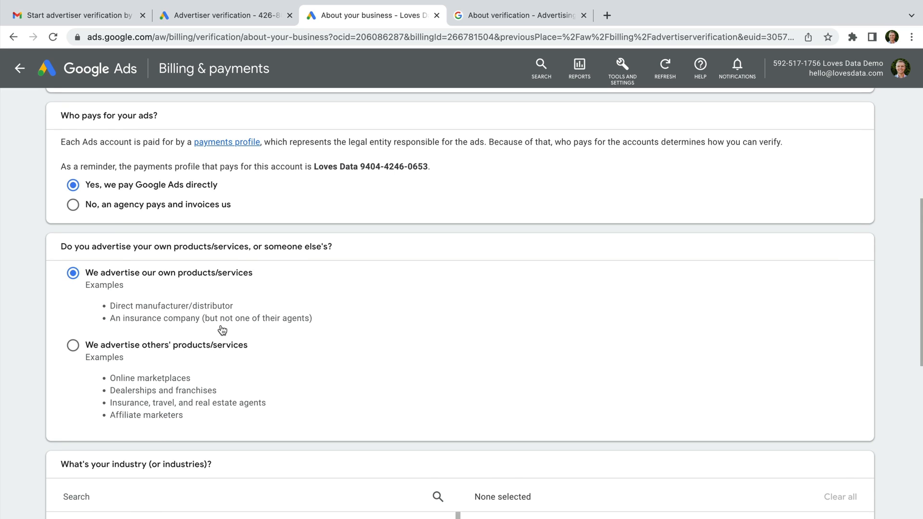
Choose Marketing and Business Education as the agency's industries
{"action": "scroll", "scroll_direction": "down", "scroll_amount": 3}
{"action": "type", "text": "e"}
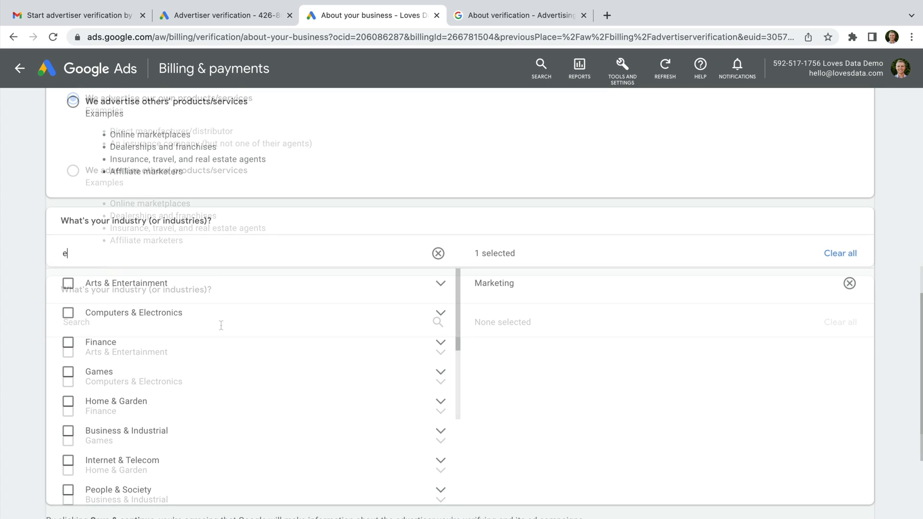
{"action": "type", "text": "ducation"}
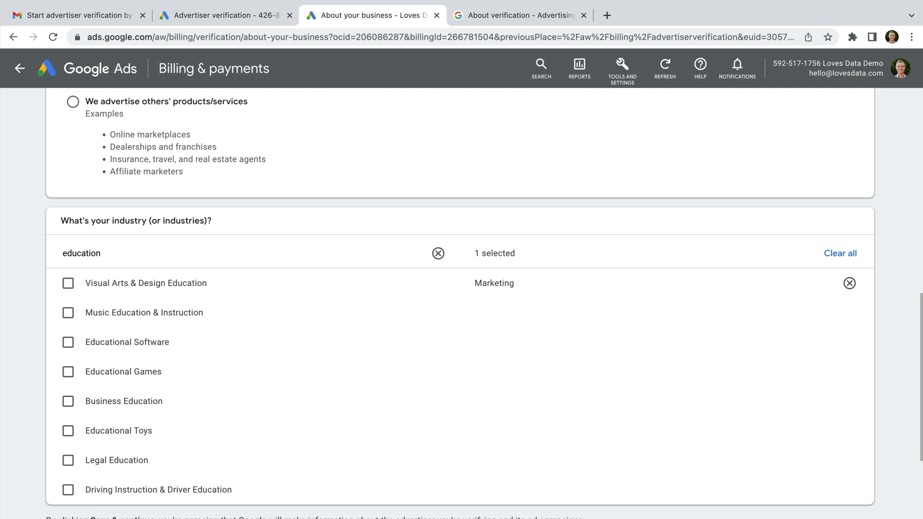
{"action": "scroll", "scroll_direction": "down", "scroll_amount": 3}
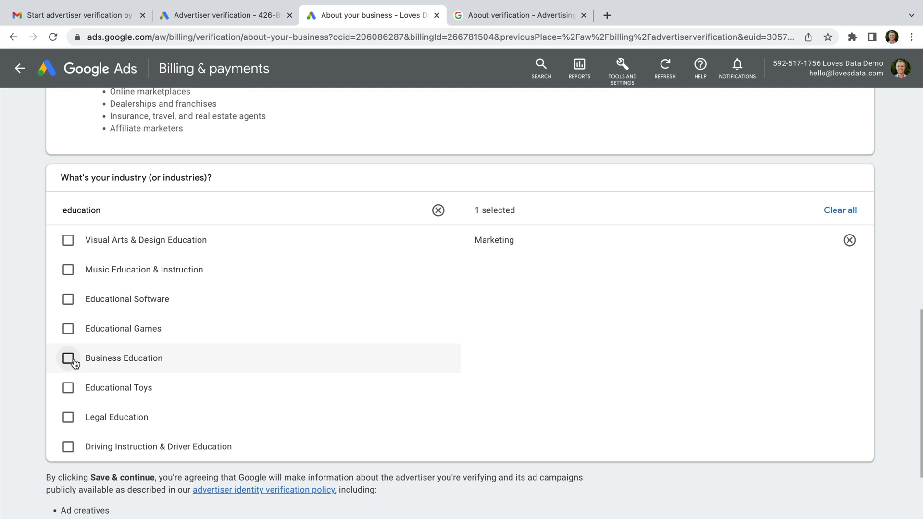
{"action": "left_click", "coordinate": [68, 357]}
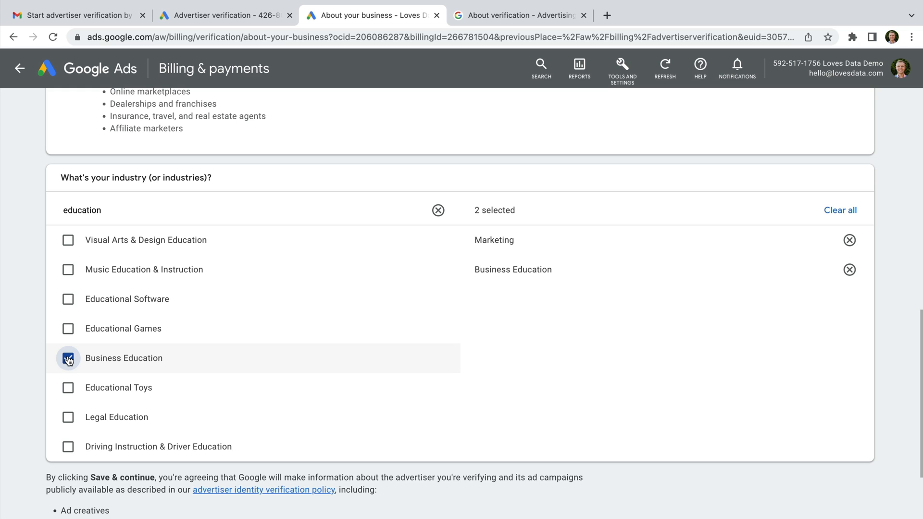
{"action": "left_click", "coordinate": [67, 358]}
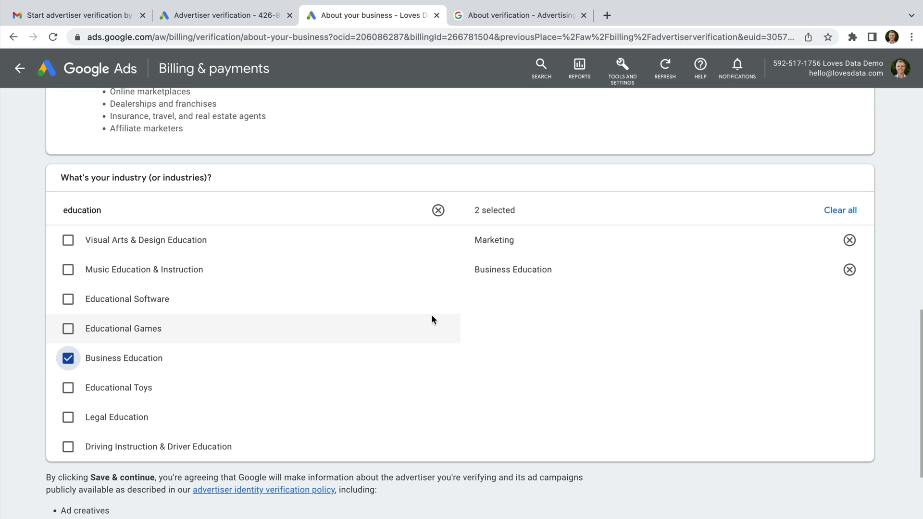
{"action": "scroll", "scroll_direction": "down", "scroll_amount": 3}
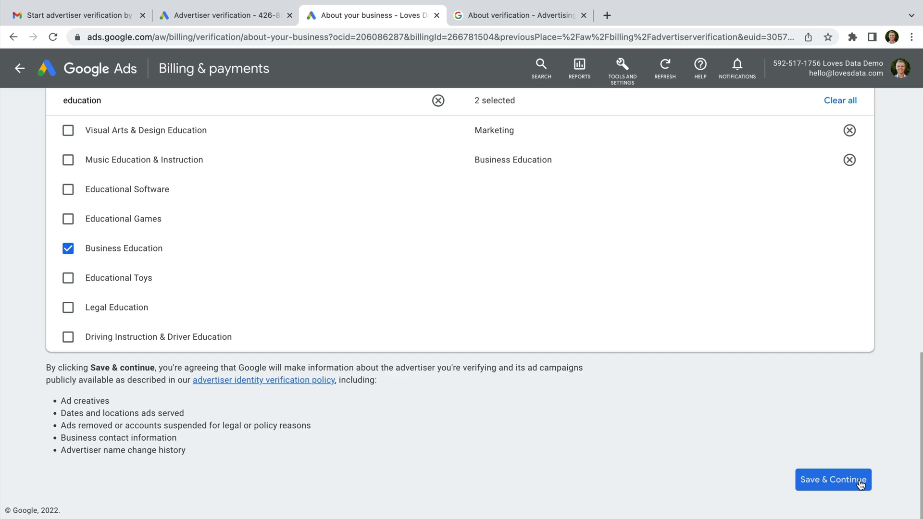
Save the business answers and get started on verifying the organization
{"action": "left_click", "coordinate": [833, 479]}
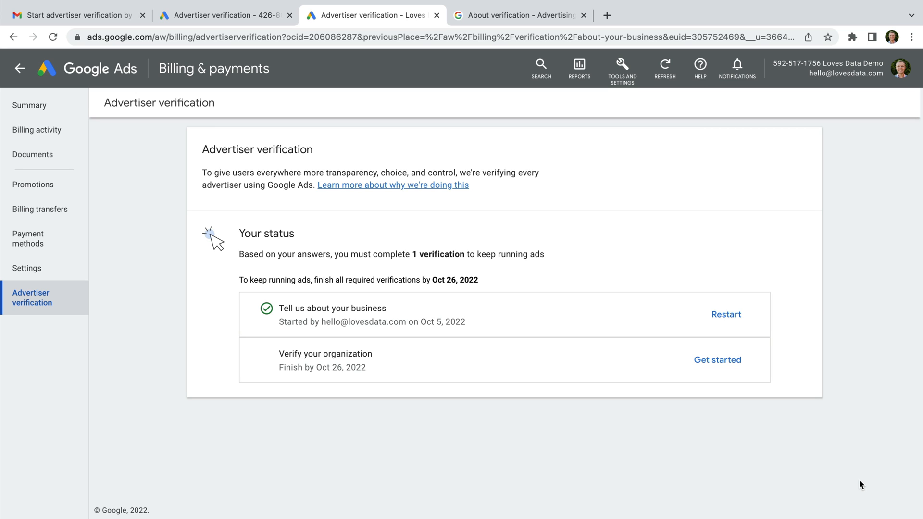
{"action": "mouse_move", "coordinate": [728, 380]}
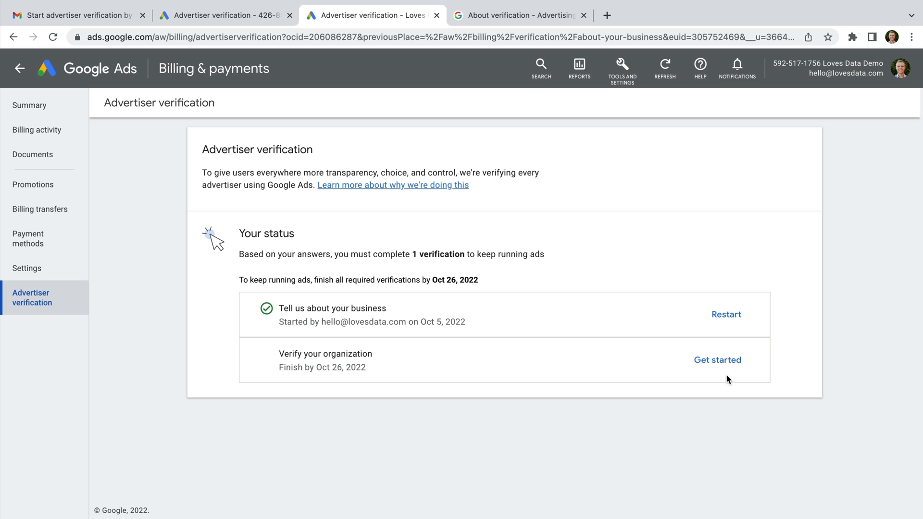
{"action": "left_click", "coordinate": [716, 360]}
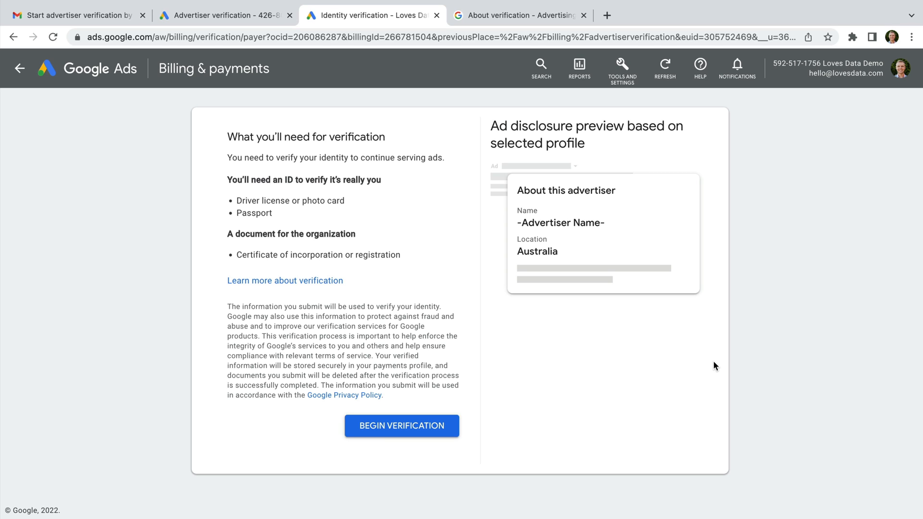
Enter organization name 'Loves Data Pty Limited' with the registration certificate and continue to the address step
{"action": "left_click", "coordinate": [402, 426]}
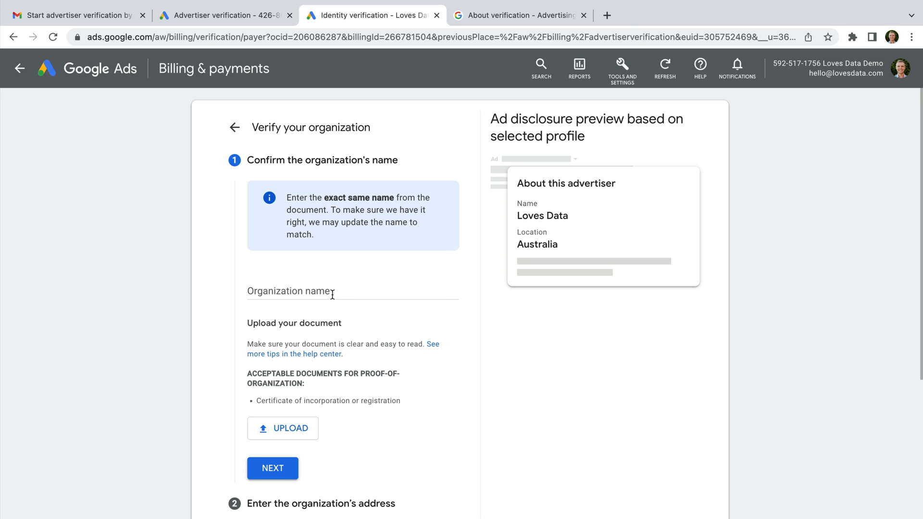
{"action": "type", "text": "Loves"}
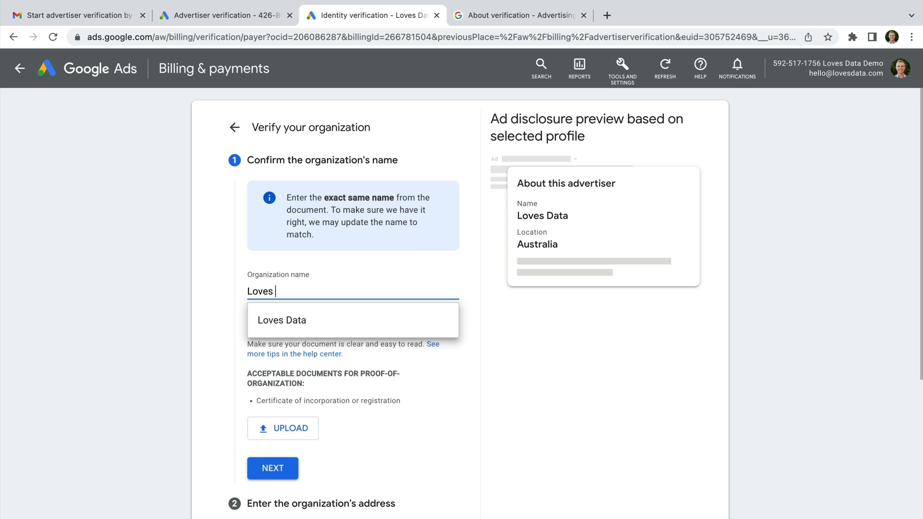
{"action": "type", "text": "Data Pty L"}
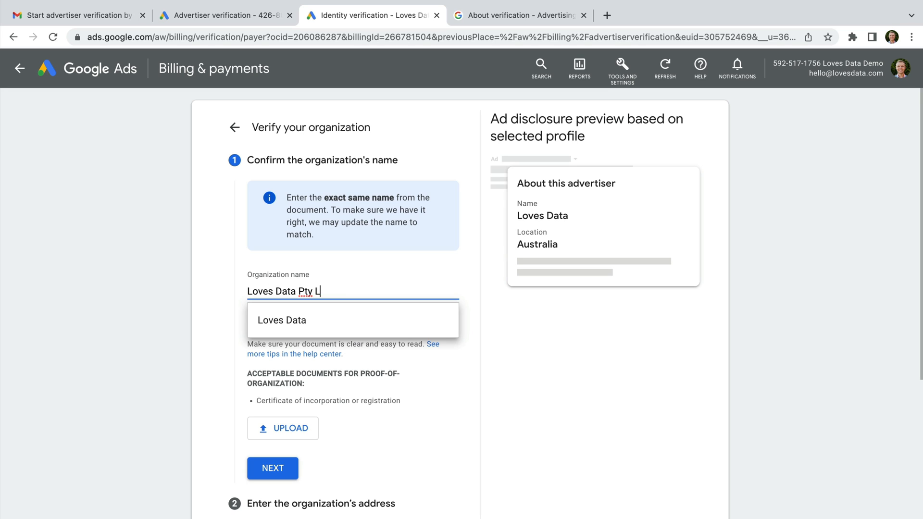
{"action": "type", "text": "imited"}
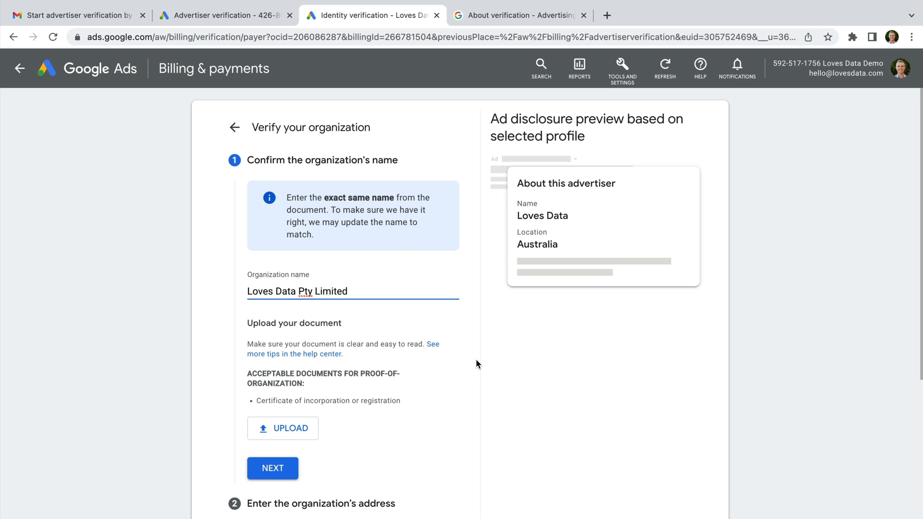
{"action": "left_click", "coordinate": [283, 427]}
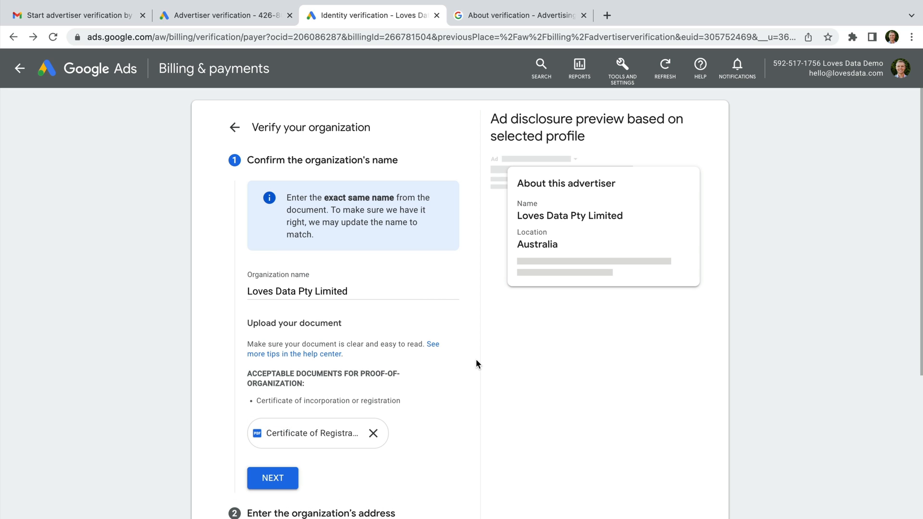
{"action": "mouse_move", "coordinate": [280, 484]}
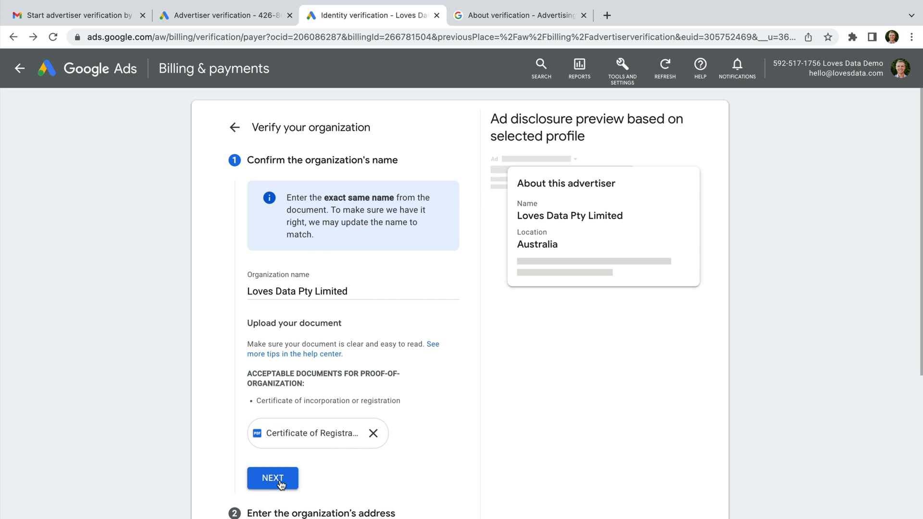
{"action": "left_click", "coordinate": [272, 478]}
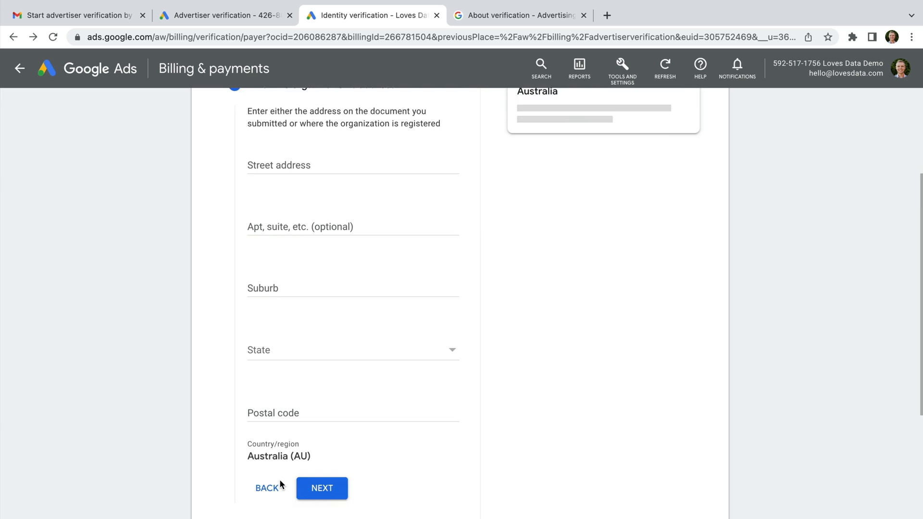
Complete the remaining steps and submit, reaching the Verification in progress screen
{"action": "scroll", "scroll_direction": "down", "scroll_amount": 3}
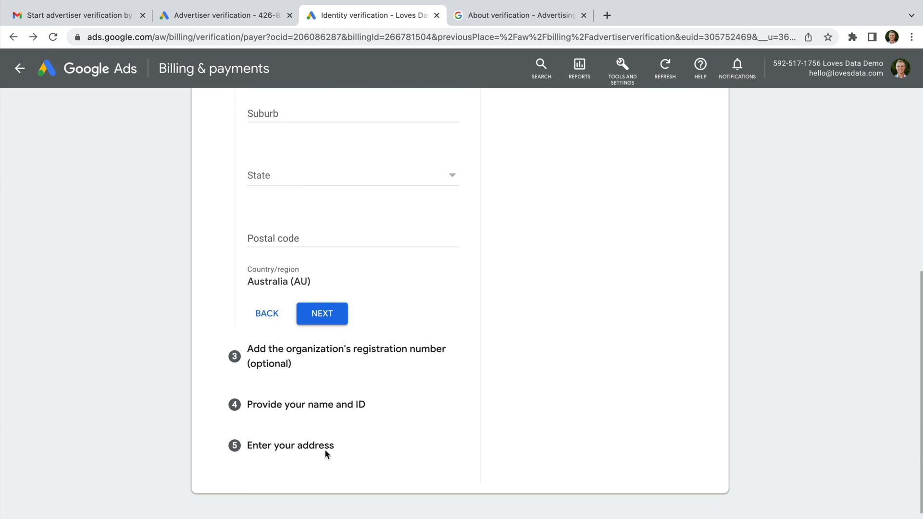
{"action": "mouse_move", "coordinate": [337, 451]}
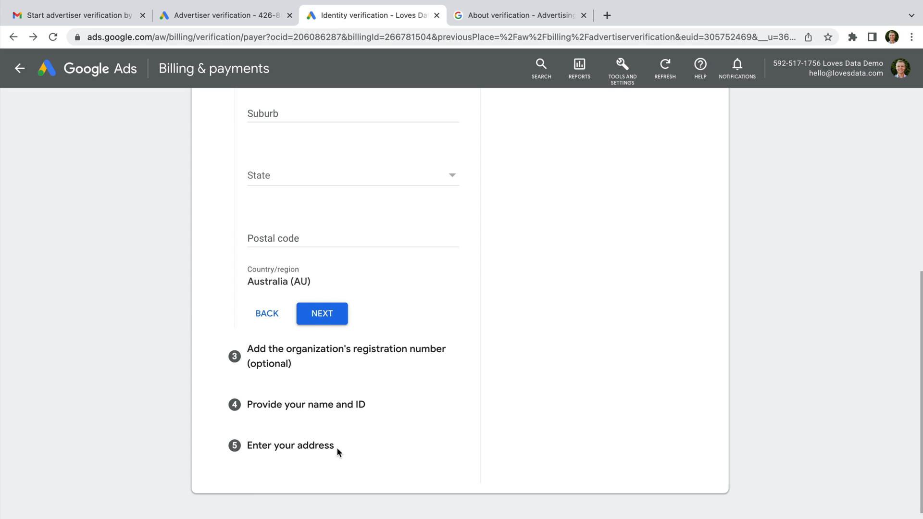
{"action": "left_click", "coordinate": [321, 313]}
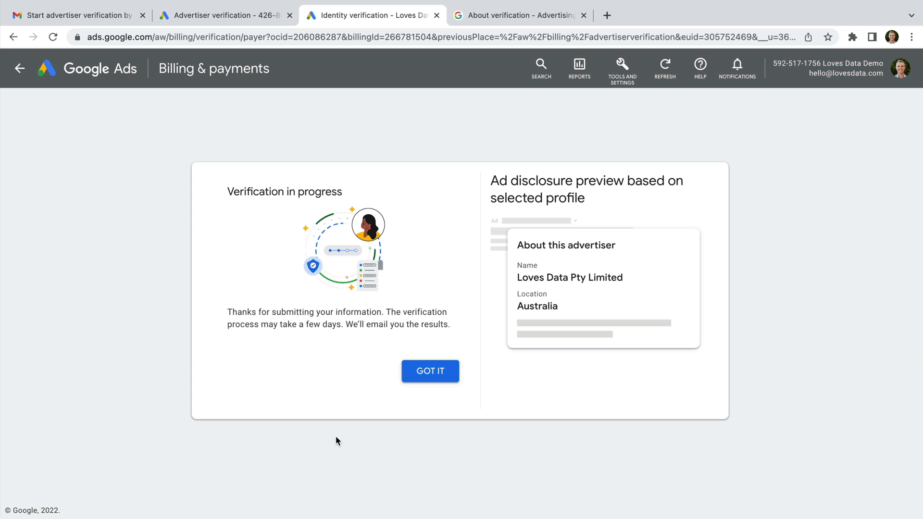
{"action": "mouse_move", "coordinate": [338, 451]}
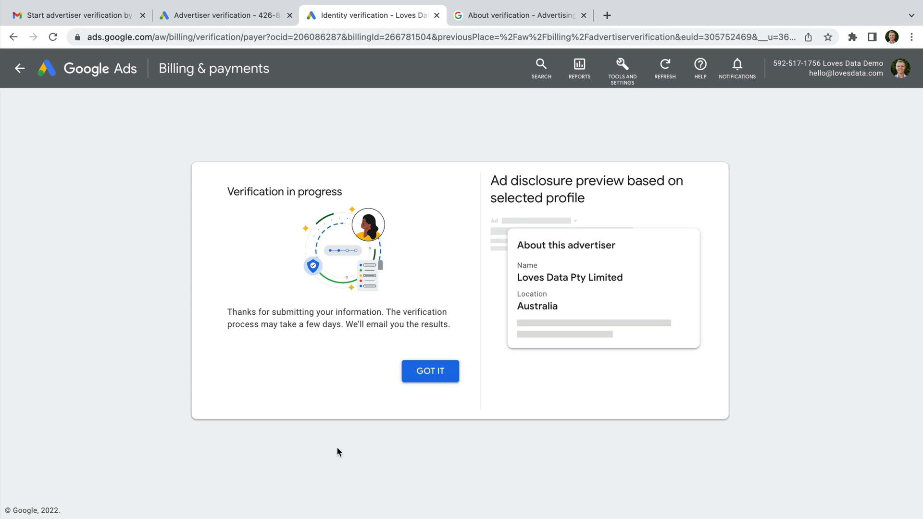
{"action": "mouse_move", "coordinate": [429, 371]}
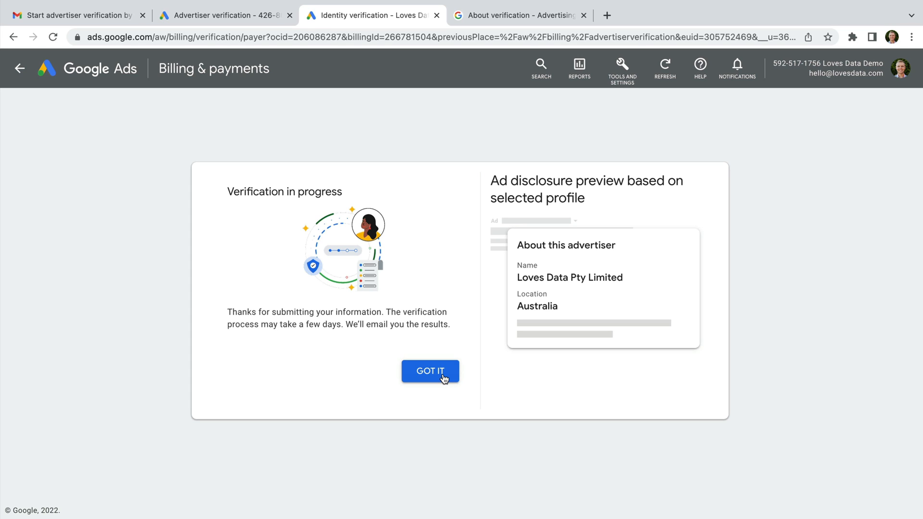
Acknowledge the verification-in-progress message and switch to the About verification help article
{"action": "left_click", "coordinate": [430, 371]}
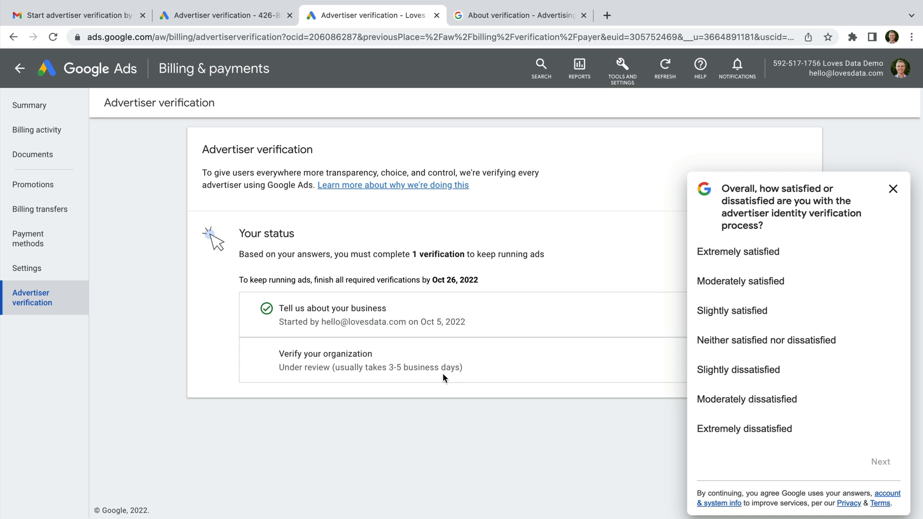
{"action": "mouse_move", "coordinate": [547, 32]}
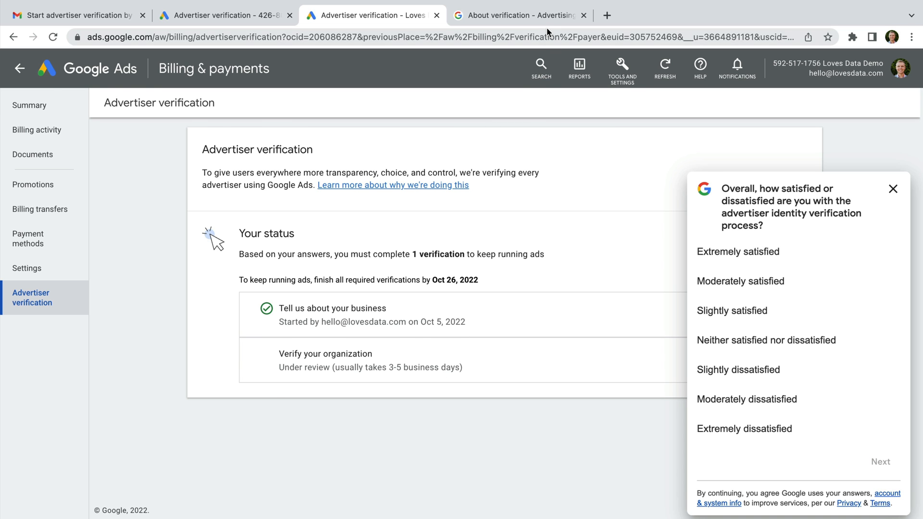
{"action": "left_click", "coordinate": [520, 15]}
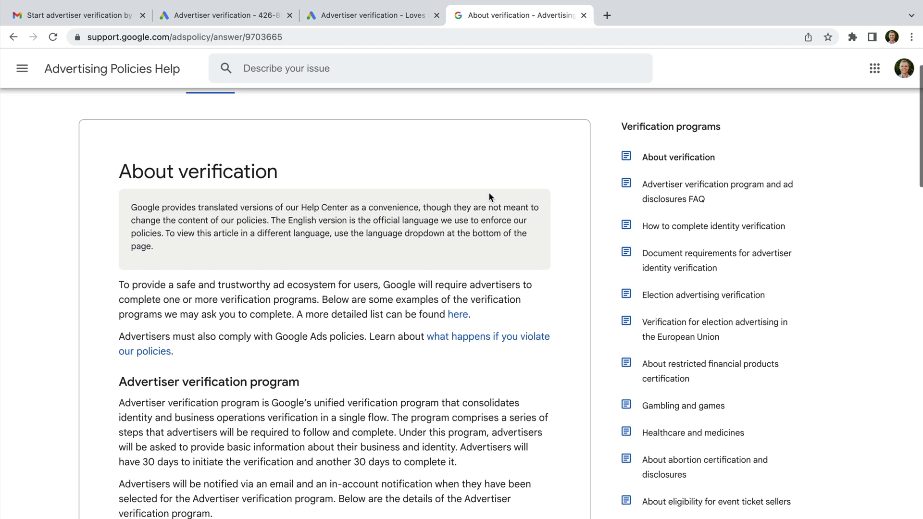
Expand the 'Immediate account pausing for Advertiser verification program' section and read its reasons
{"action": "scroll", "scroll_direction": "down", "scroll_amount": 3}
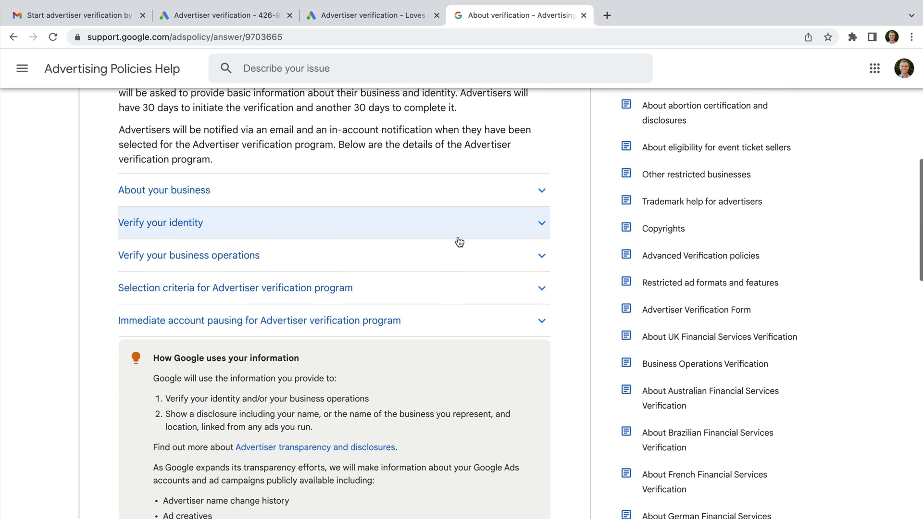
{"action": "left_click", "coordinate": [259, 320]}
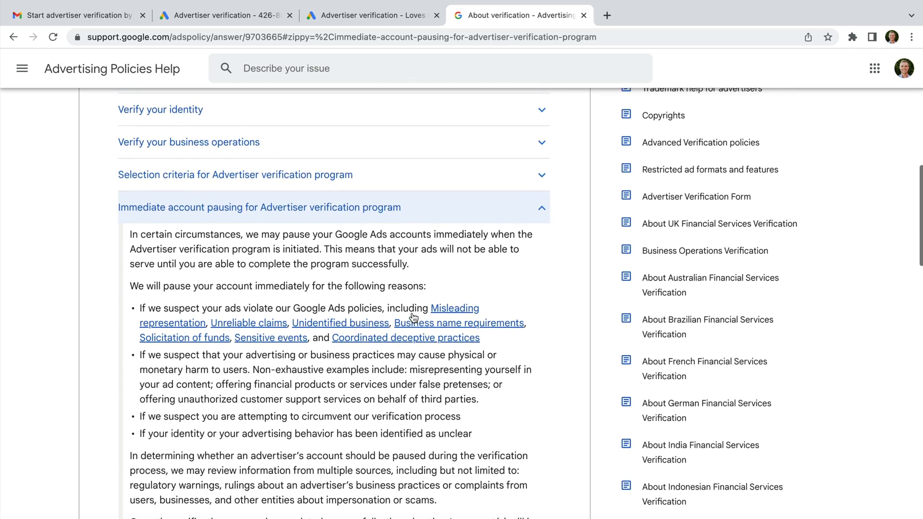
{"action": "scroll", "scroll_direction": "down", "scroll_amount": 3}
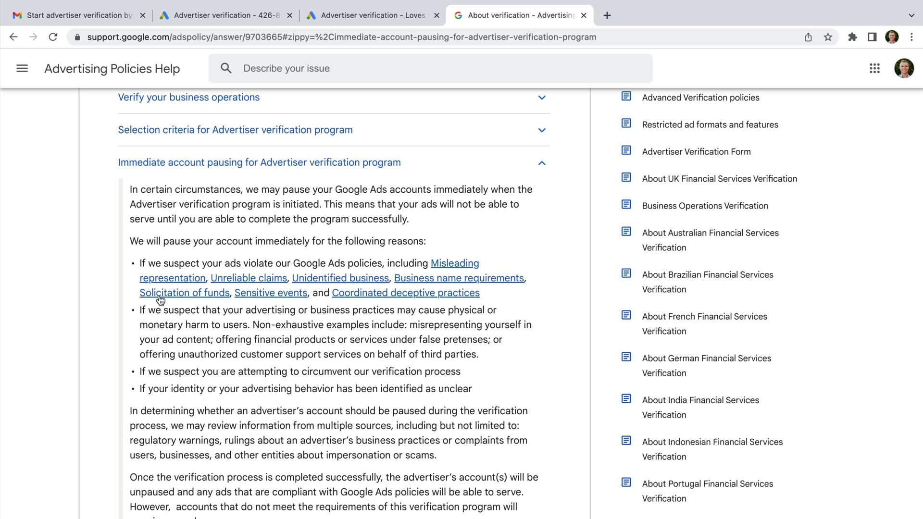
{"action": "mouse_move", "coordinate": [128, 270]}
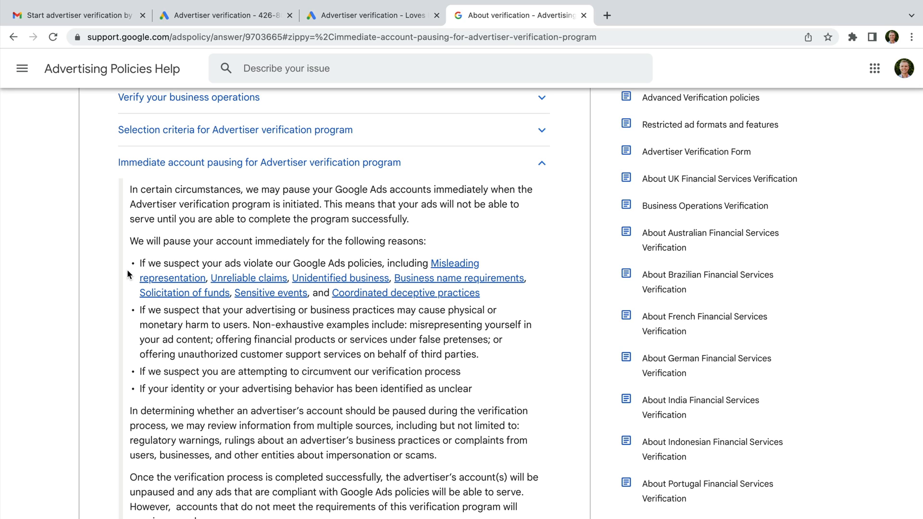
{"action": "mouse_move", "coordinate": [125, 321]}
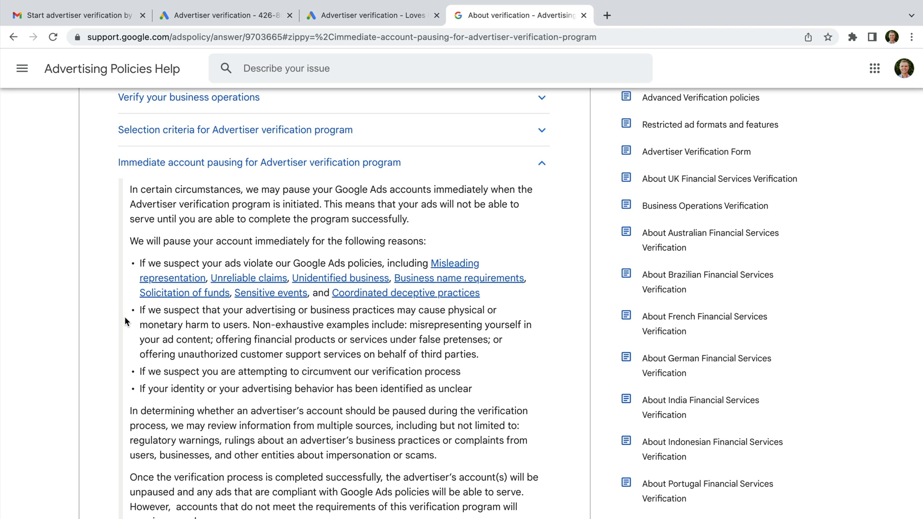
{"action": "mouse_move", "coordinate": [125, 376]}
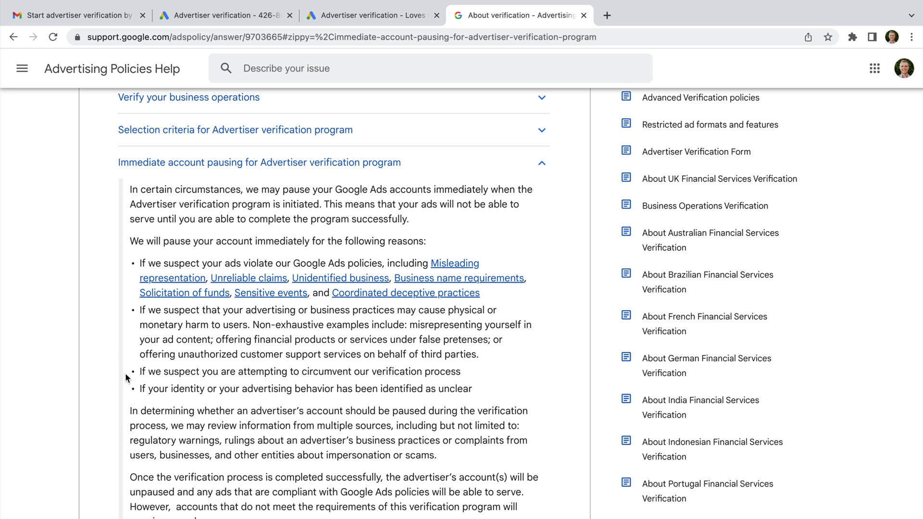
{"action": "mouse_move", "coordinate": [125, 391]}
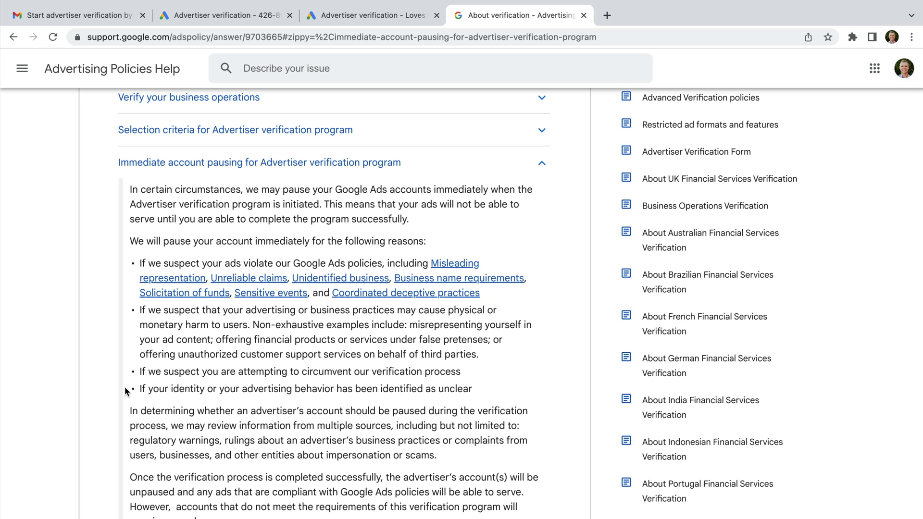